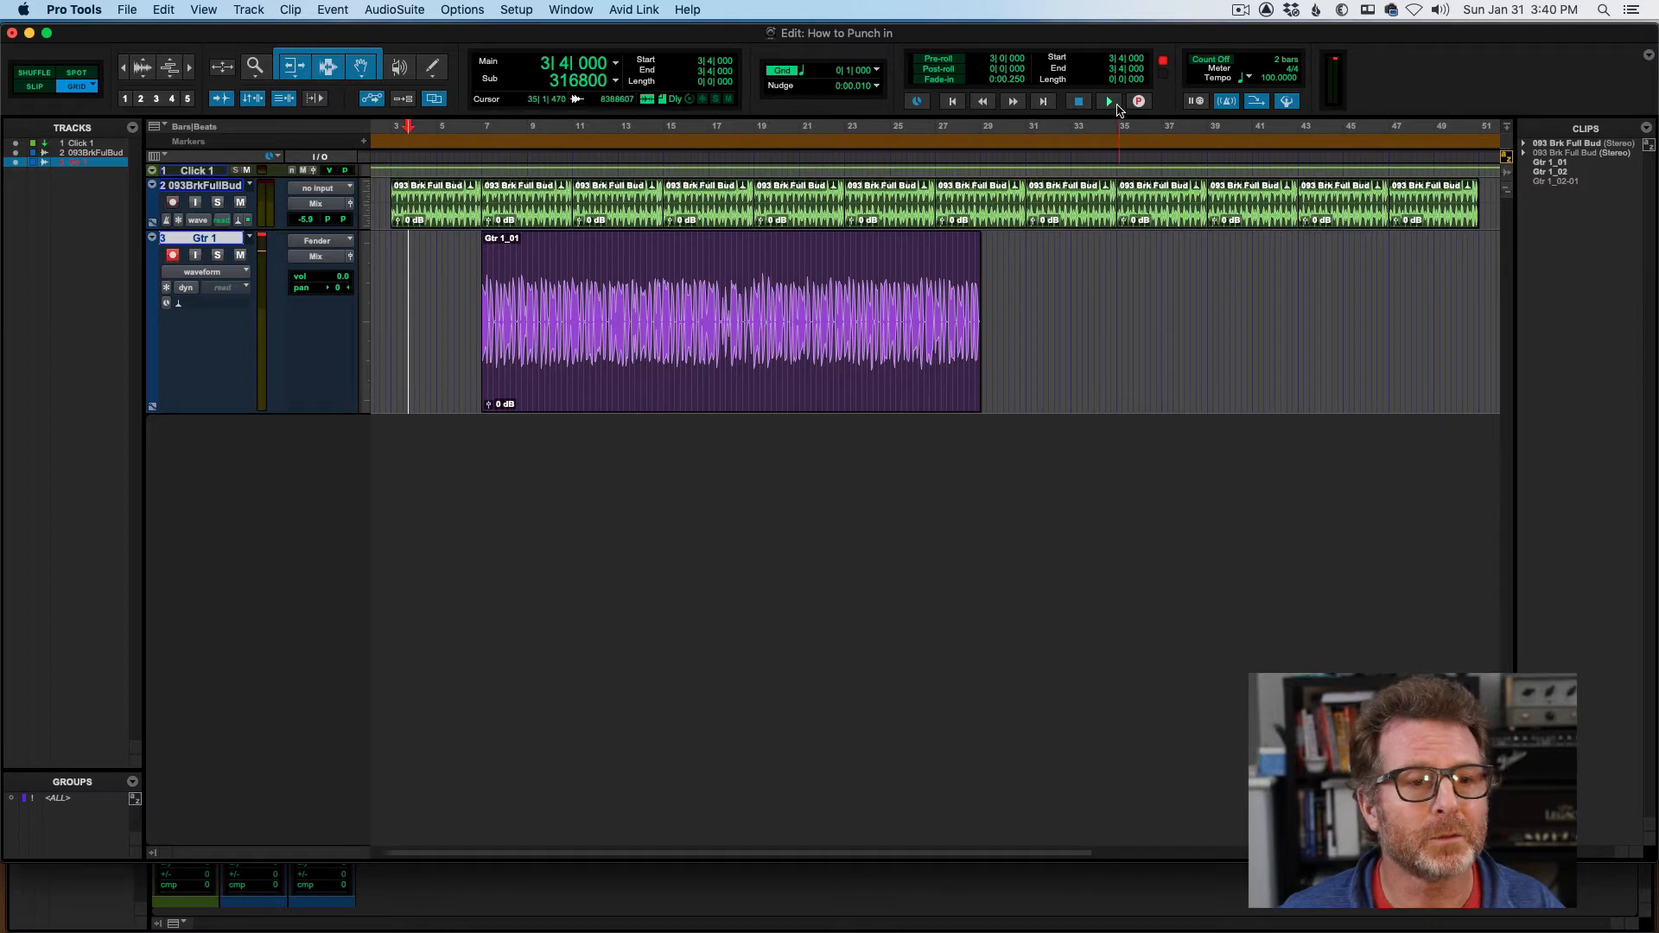
Arm the transport and record a short guitar take on Gtr 1.
left_click(1108, 100)
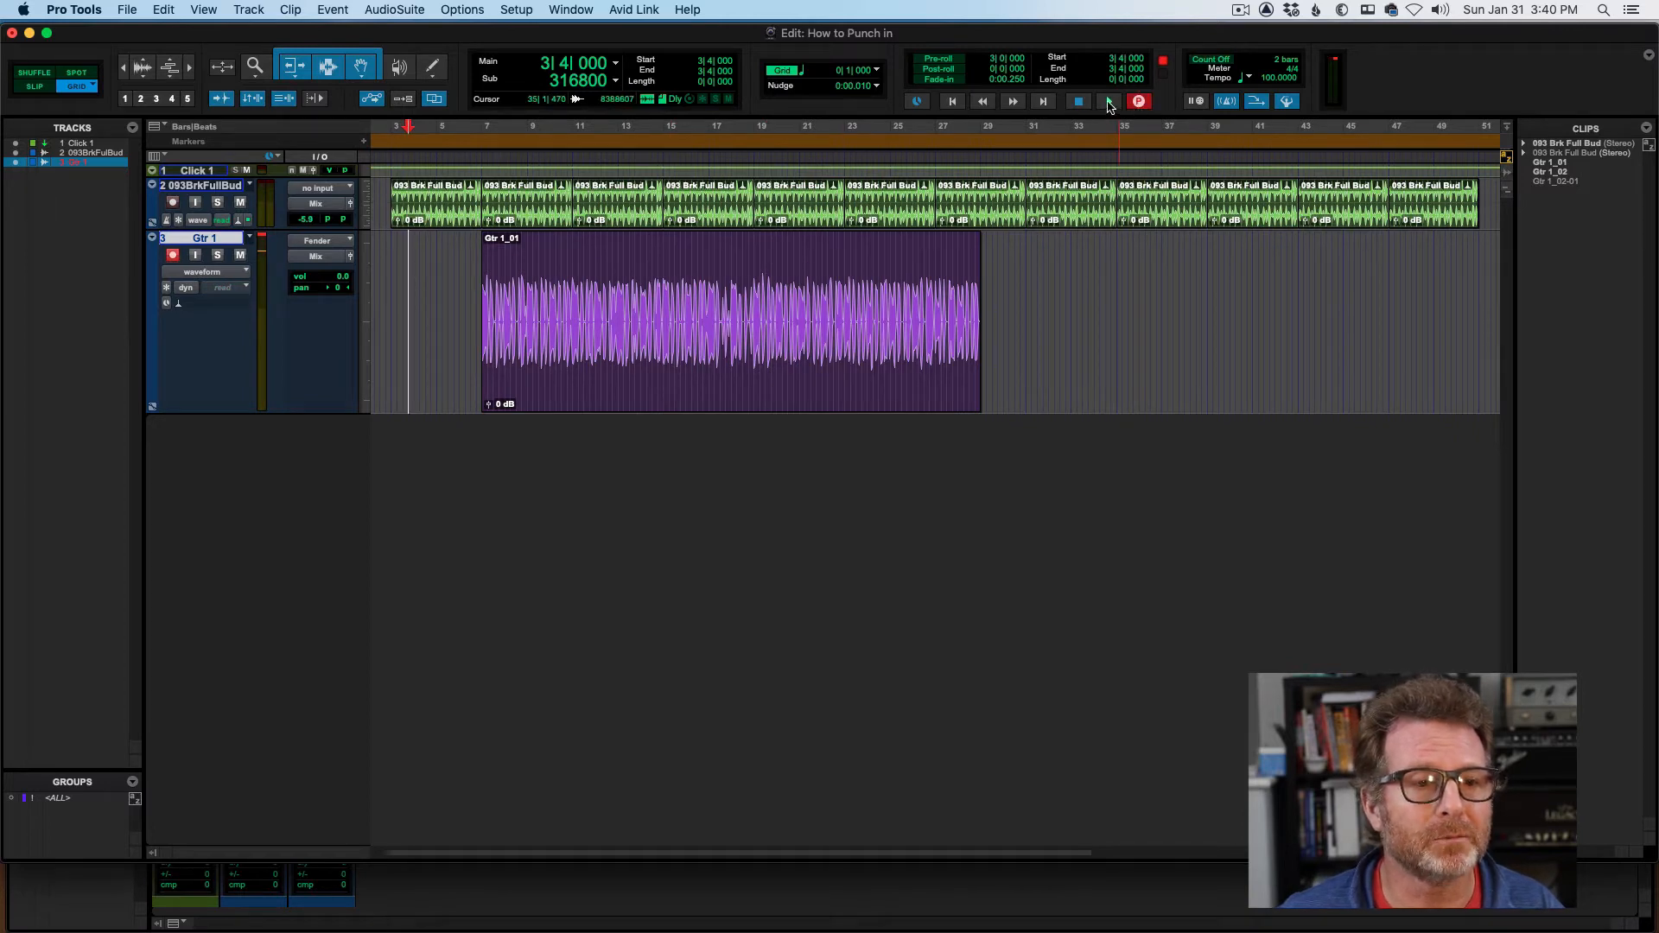
left_click(1108, 100)
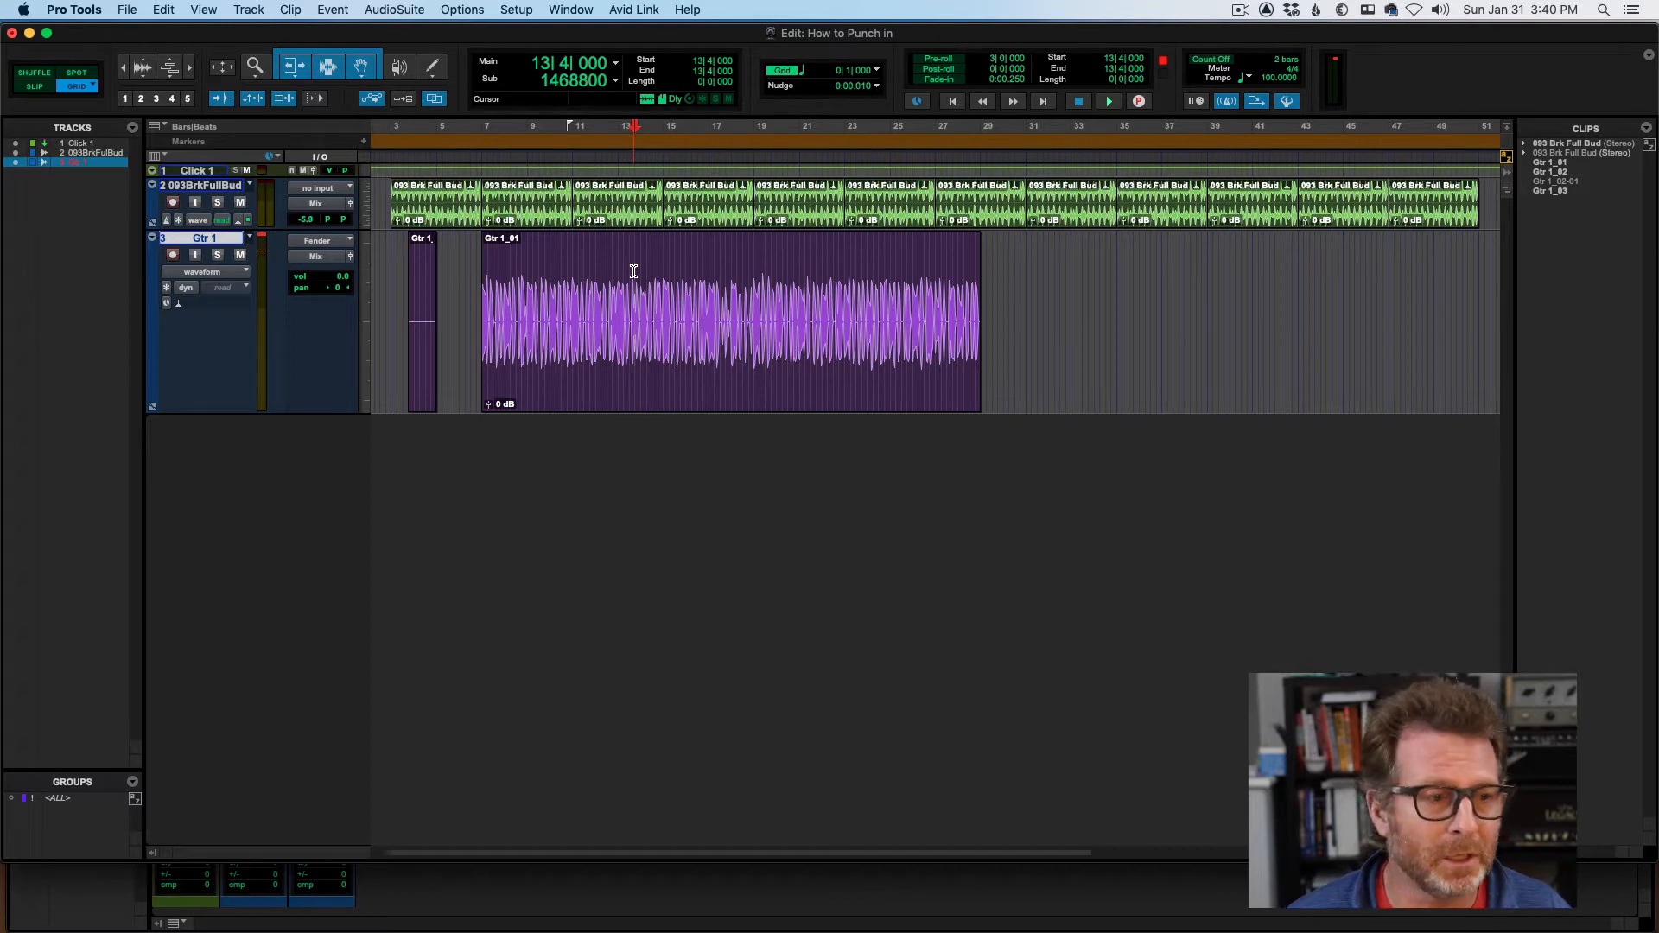
Stop the take and set the punch range from 14|4|000 to 17|1|000 on Gtr 1.
left_click(1108, 101)
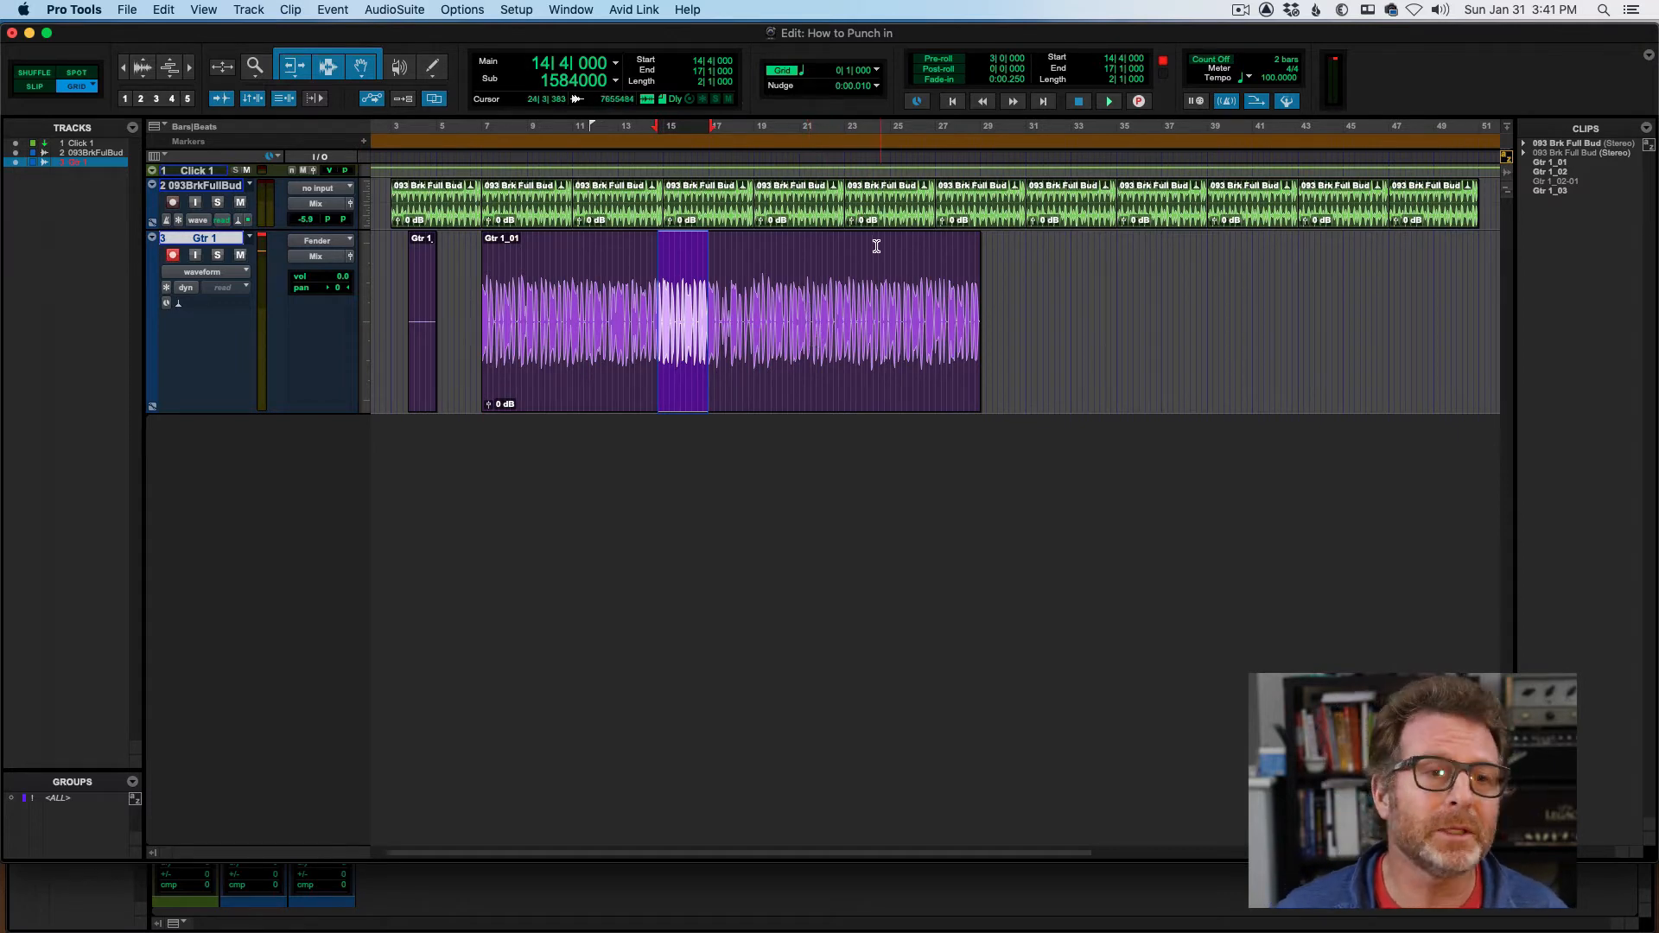
Enable Pre-roll in the Edit window transport section.
left_click(937, 60)
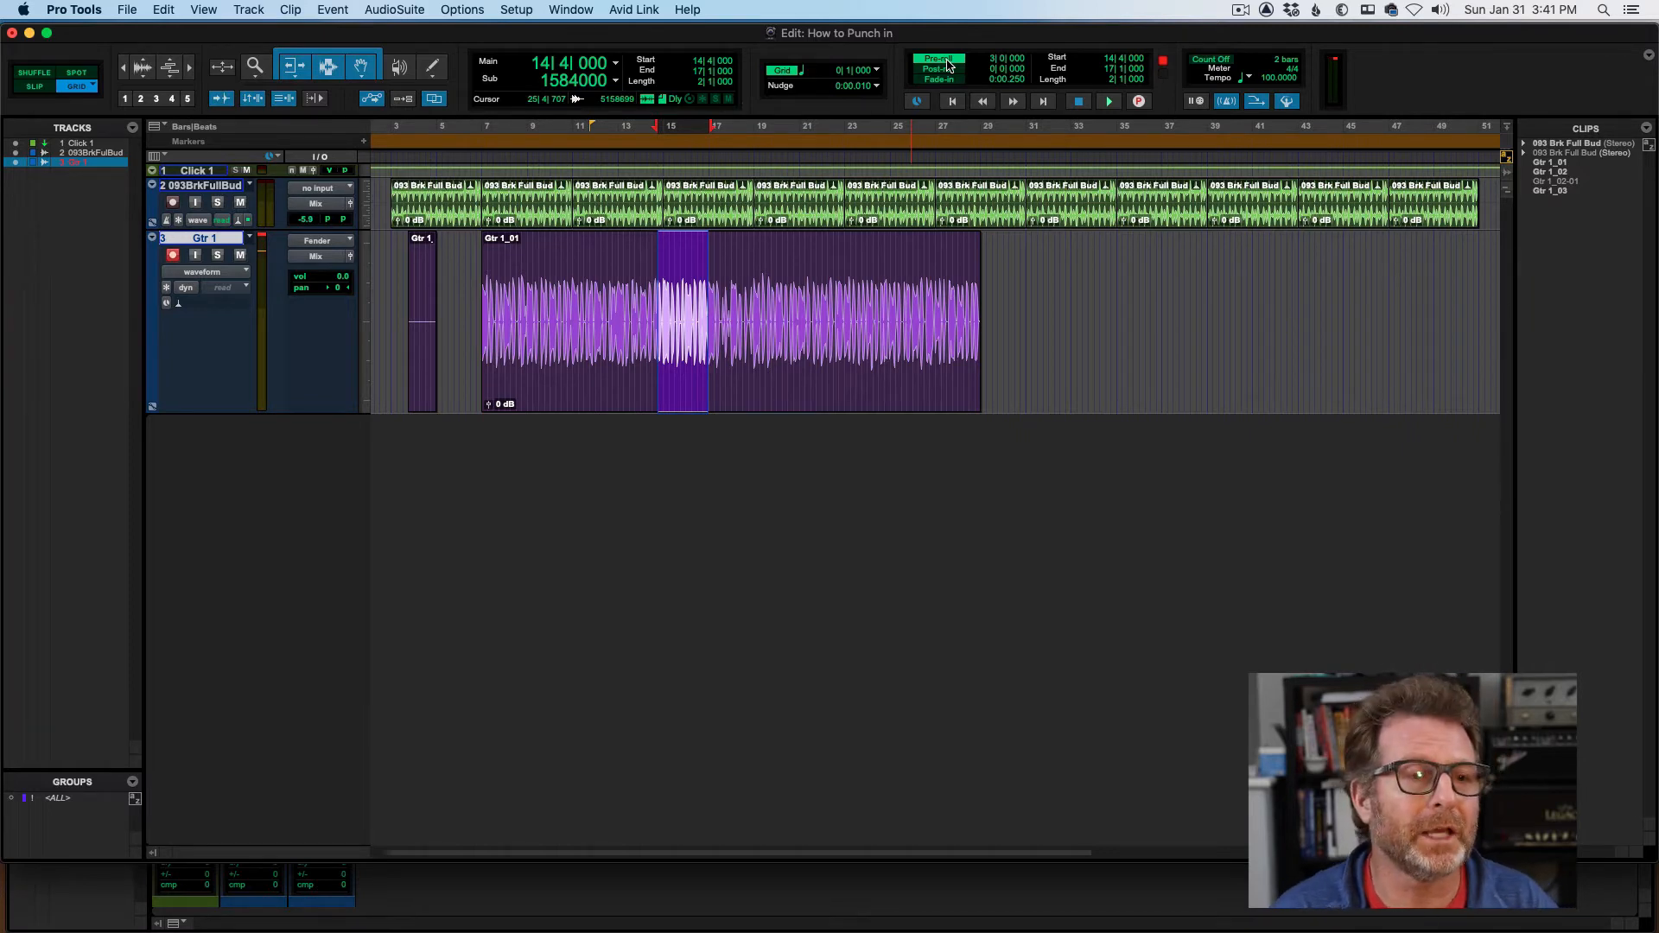
mouse_move(993, 65)
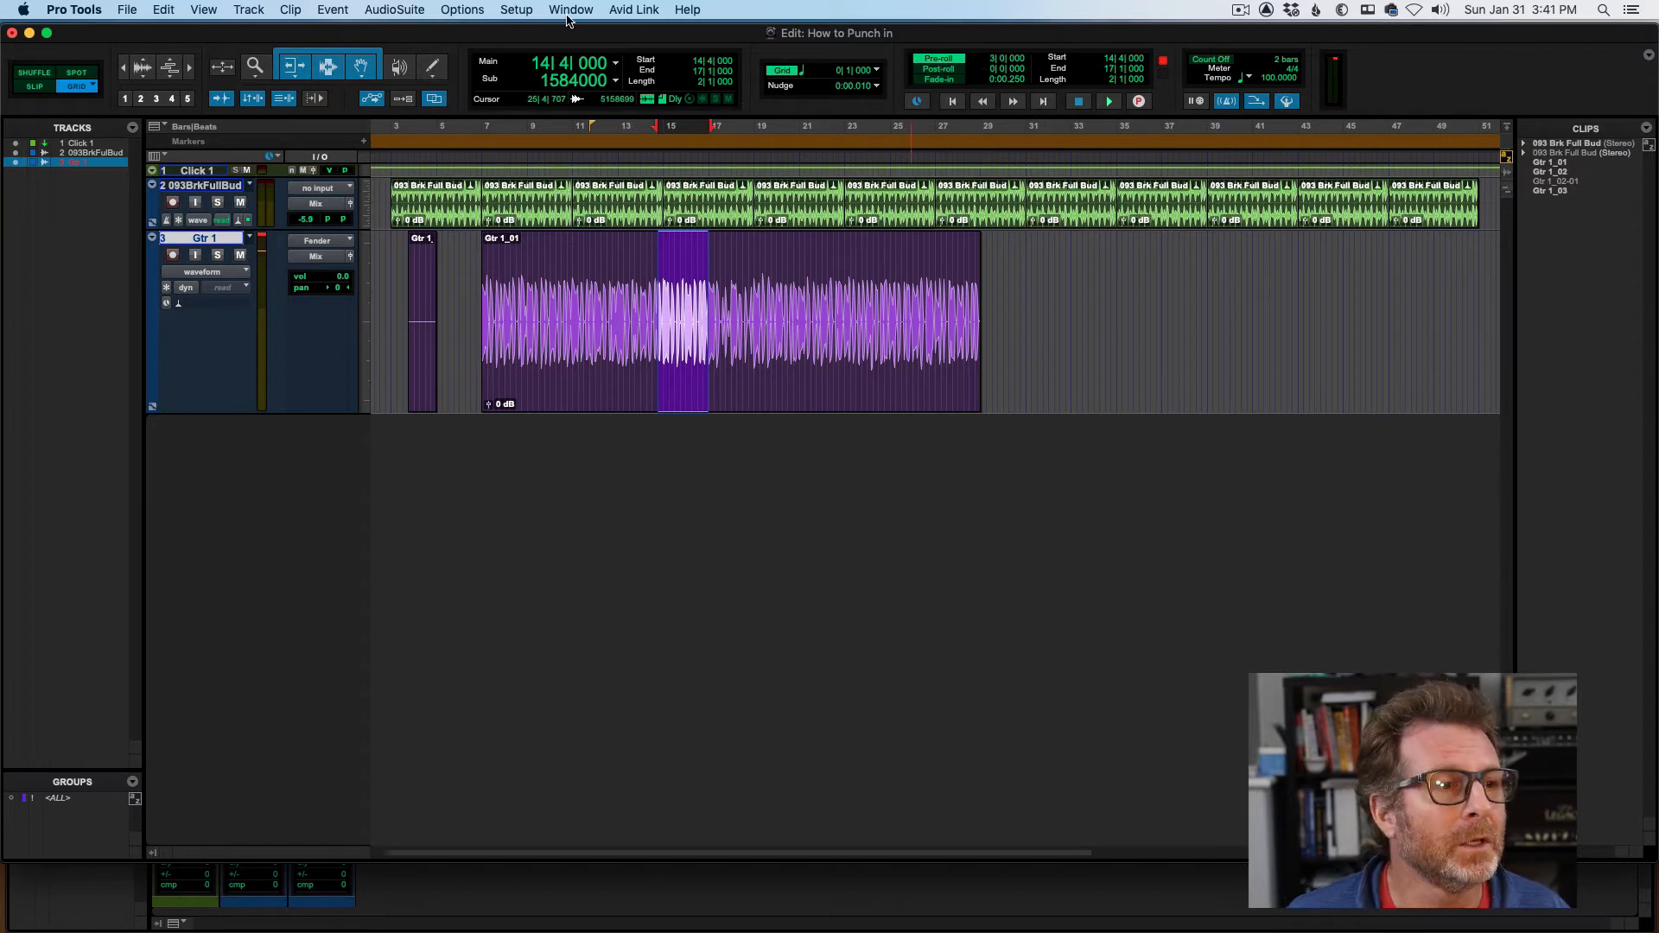
left_click(570, 9)
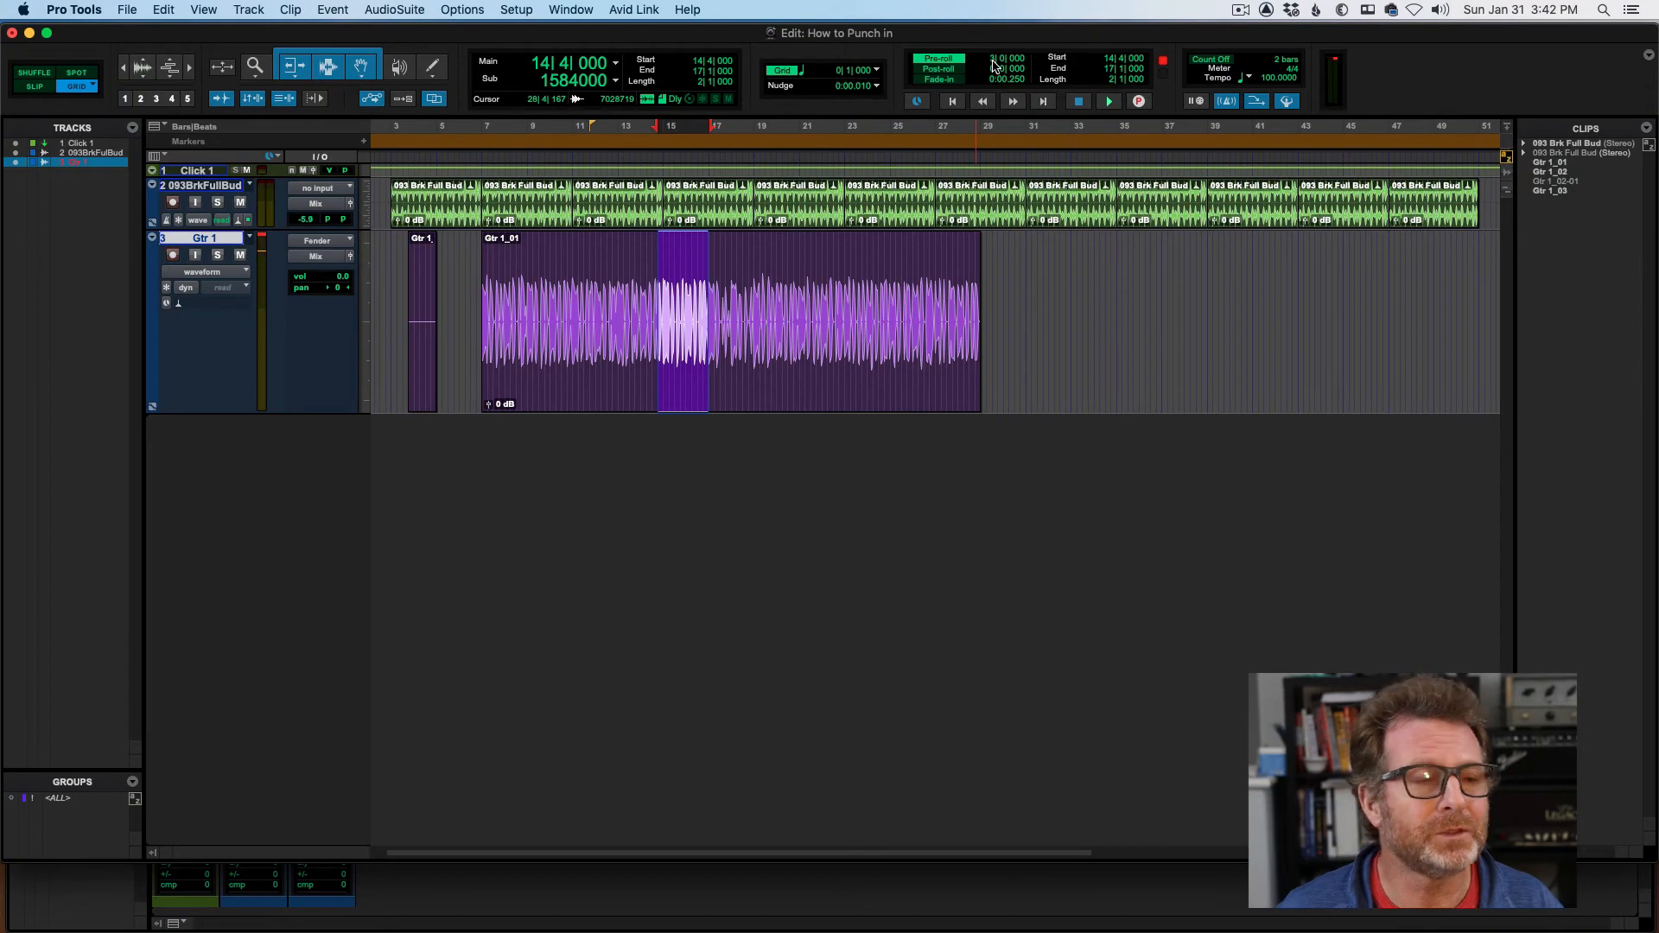
left_click(462, 9)
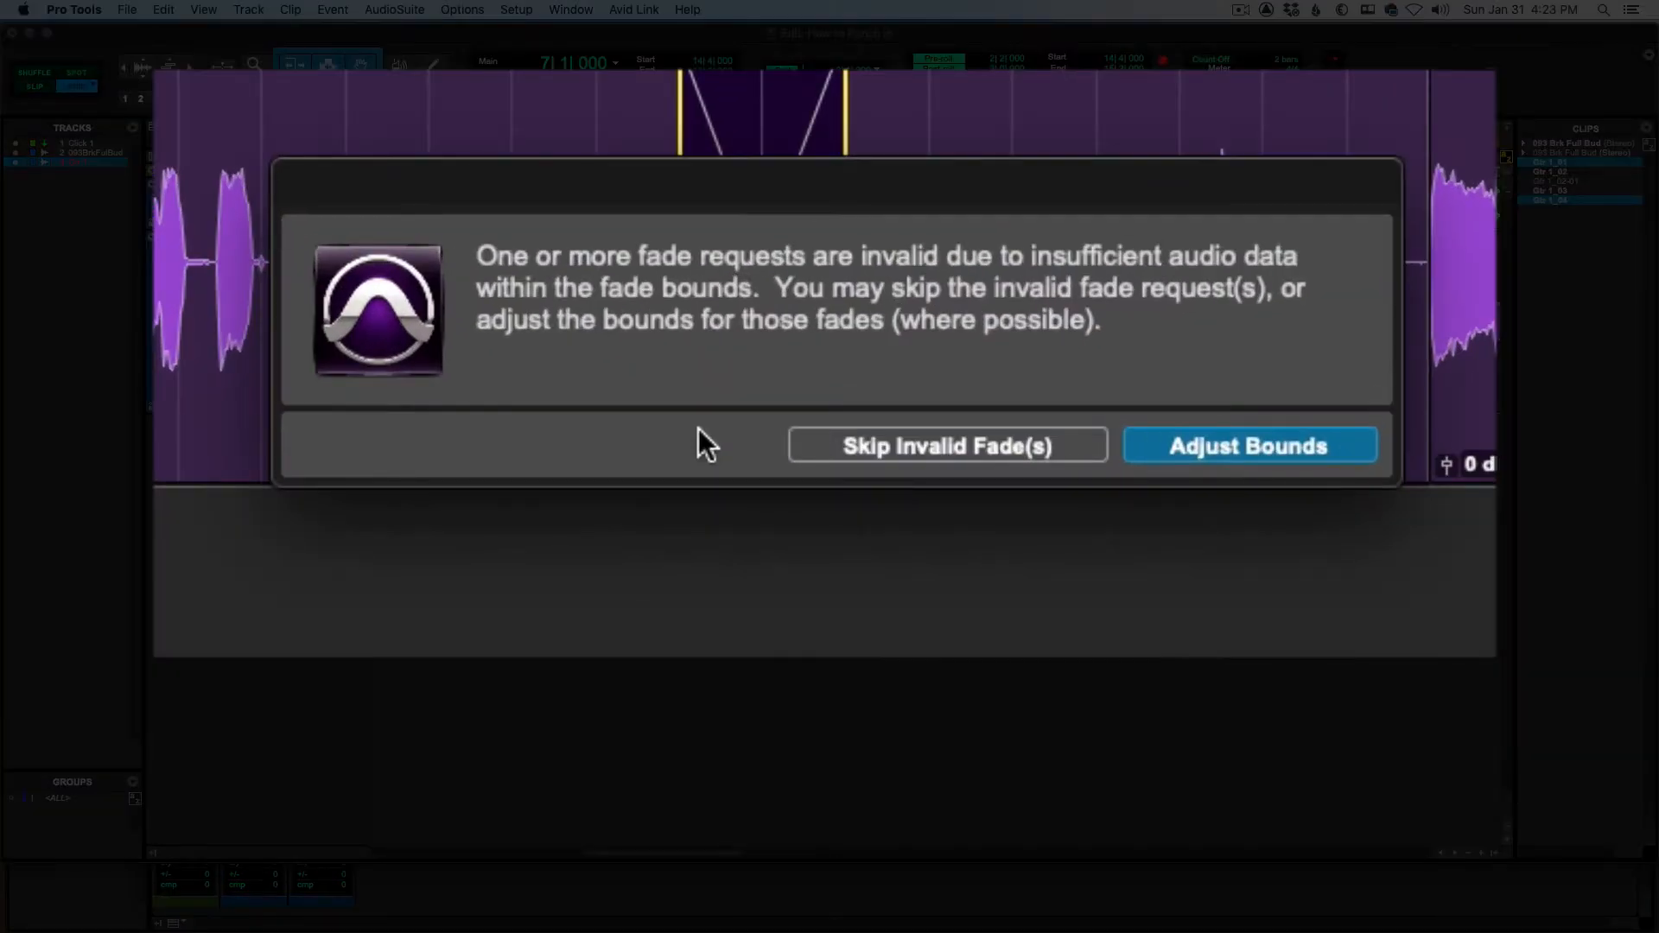
mouse_move(707, 562)
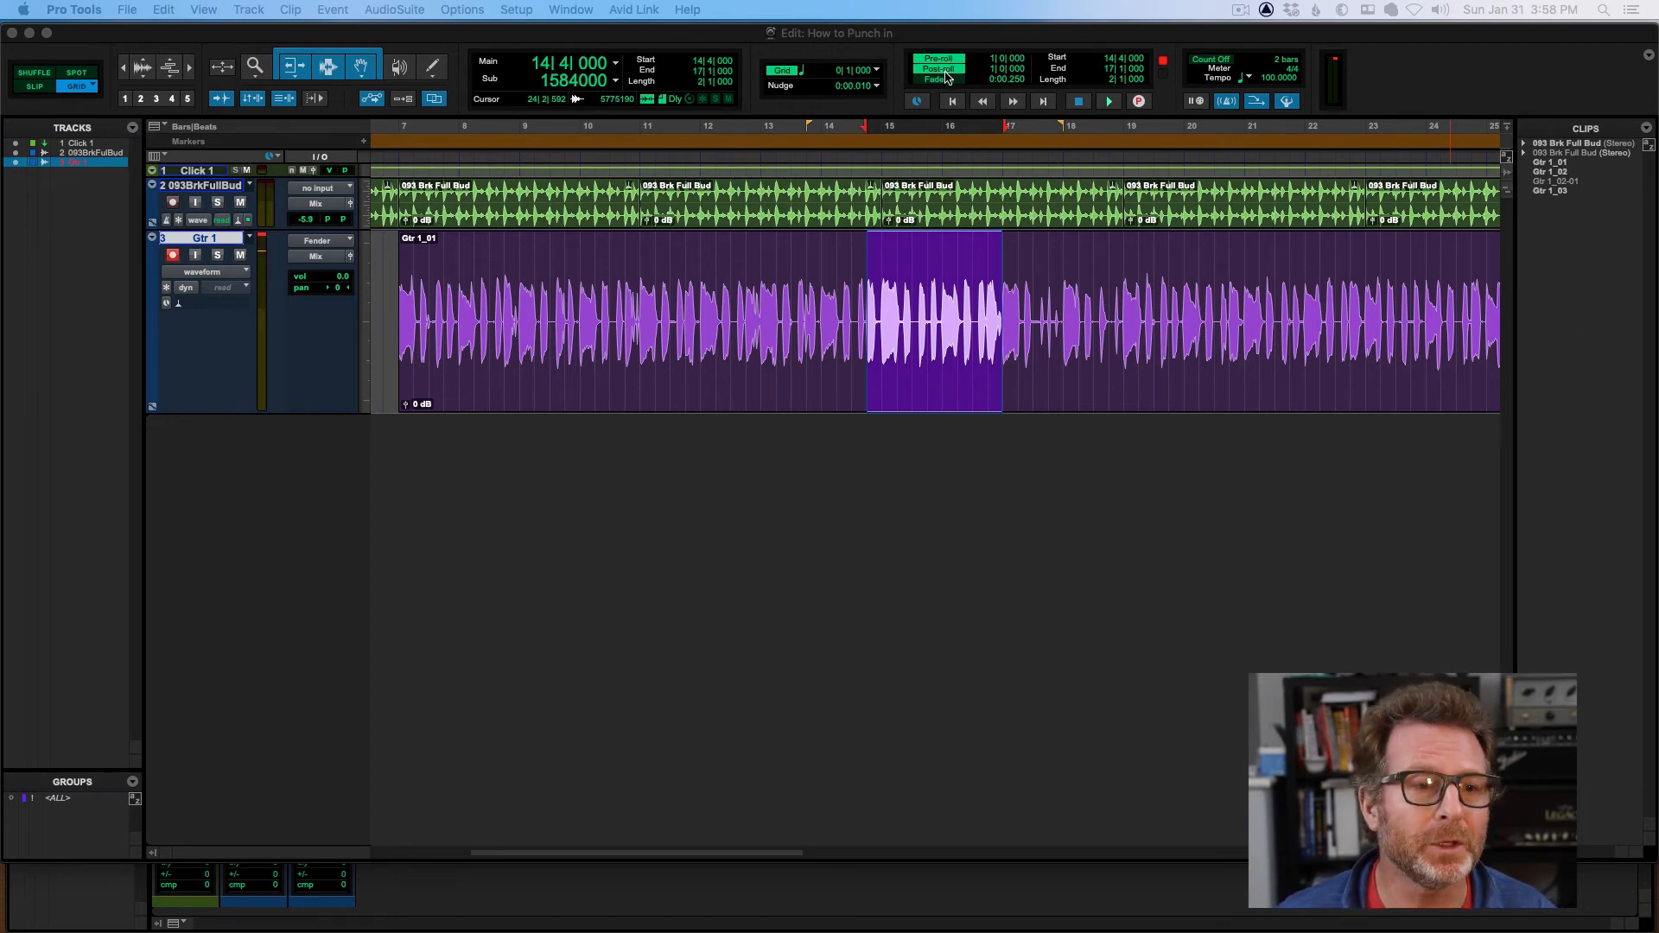
left_click(937, 64)
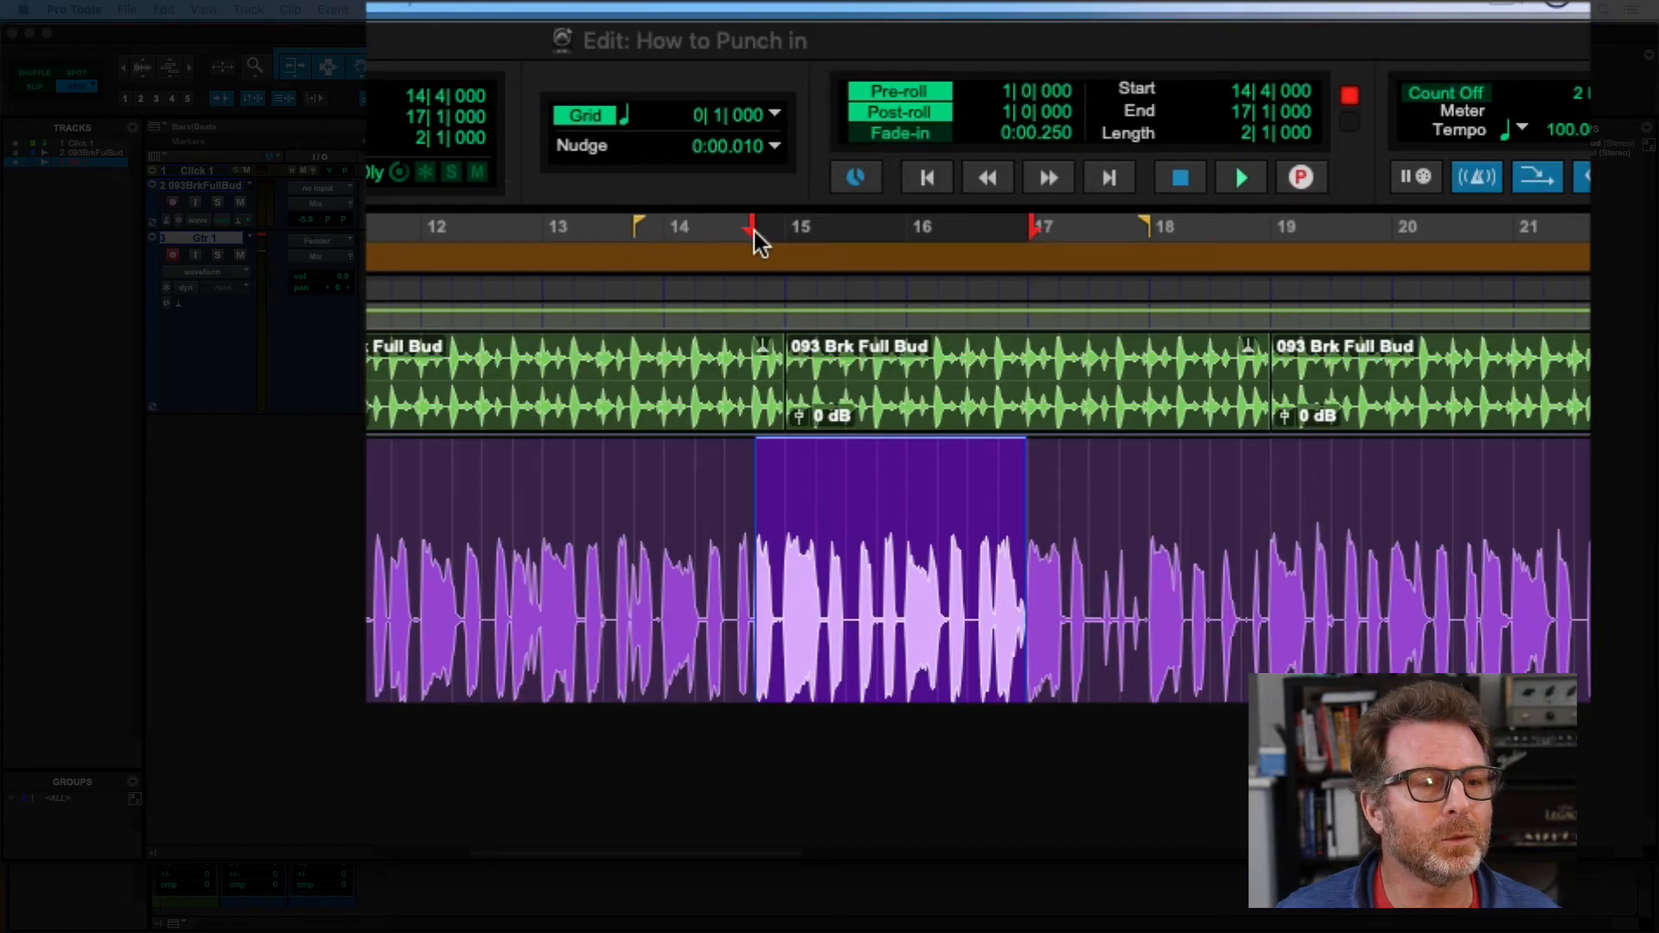
mouse_move(598, 206)
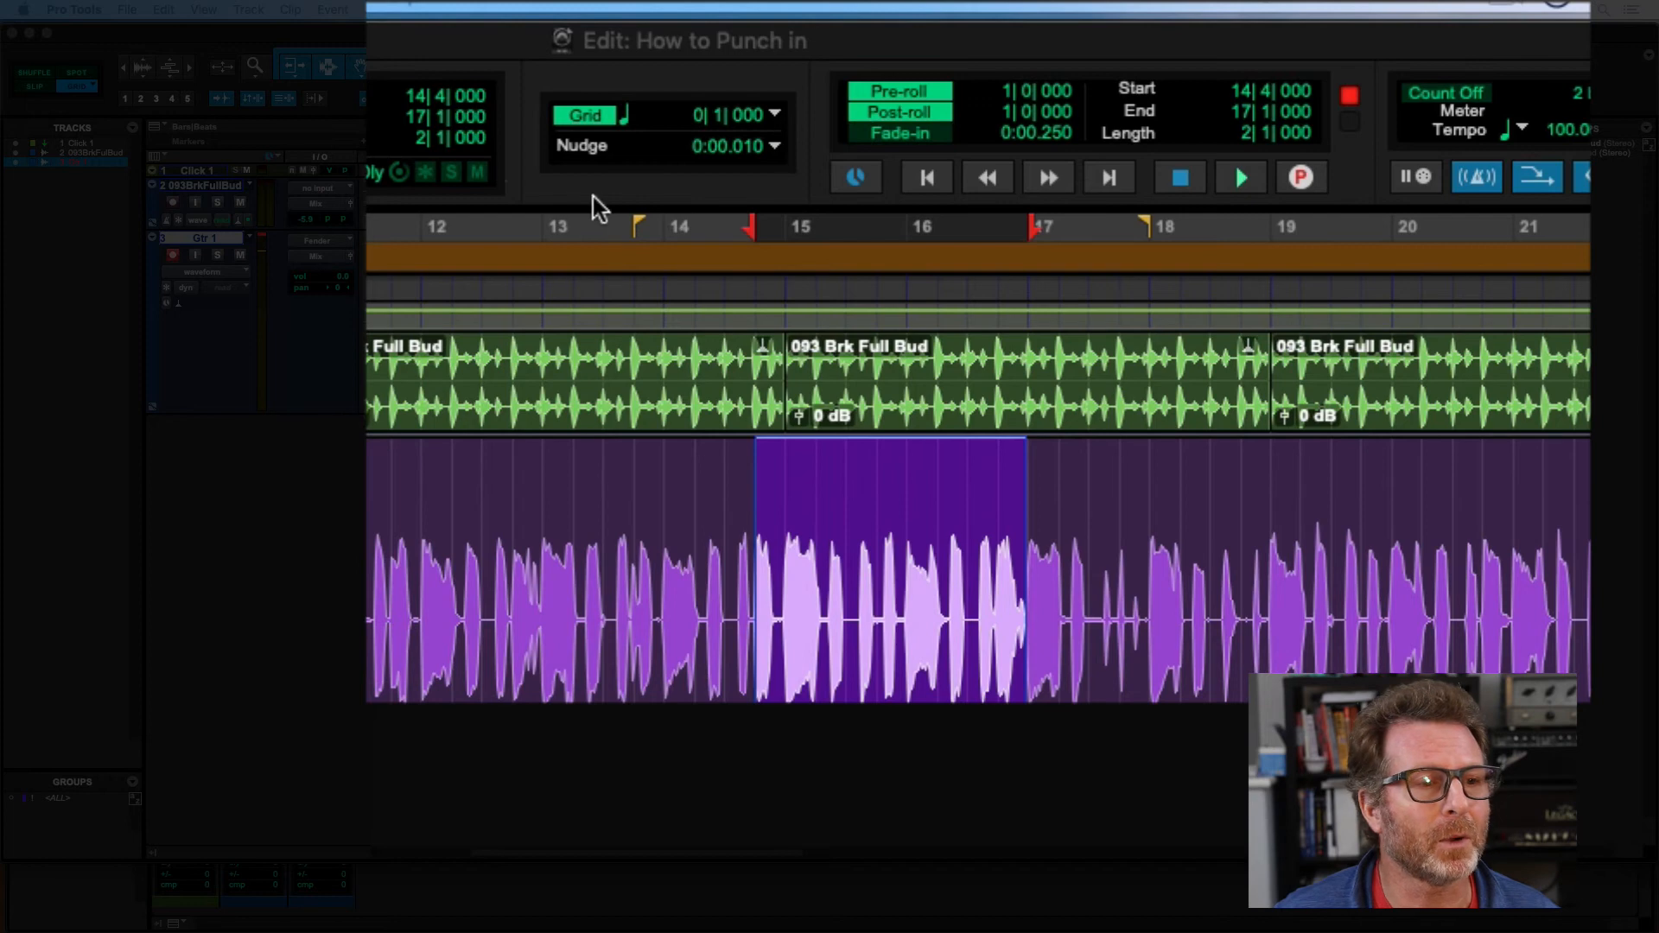
mouse_move(643, 245)
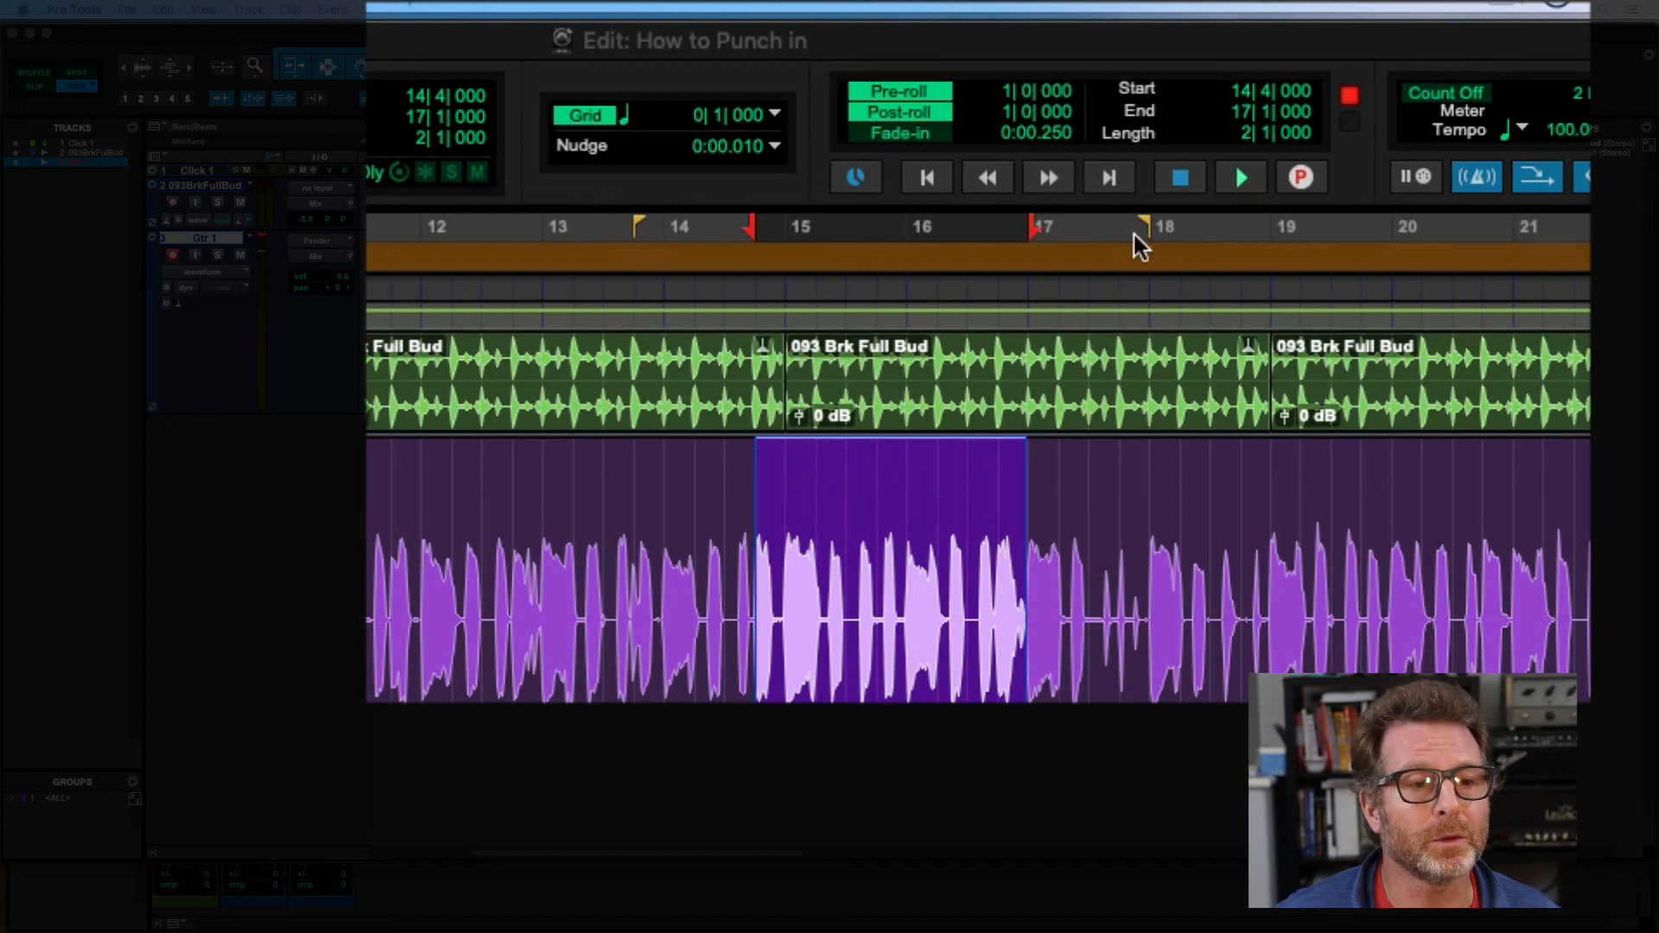
mouse_move(645, 222)
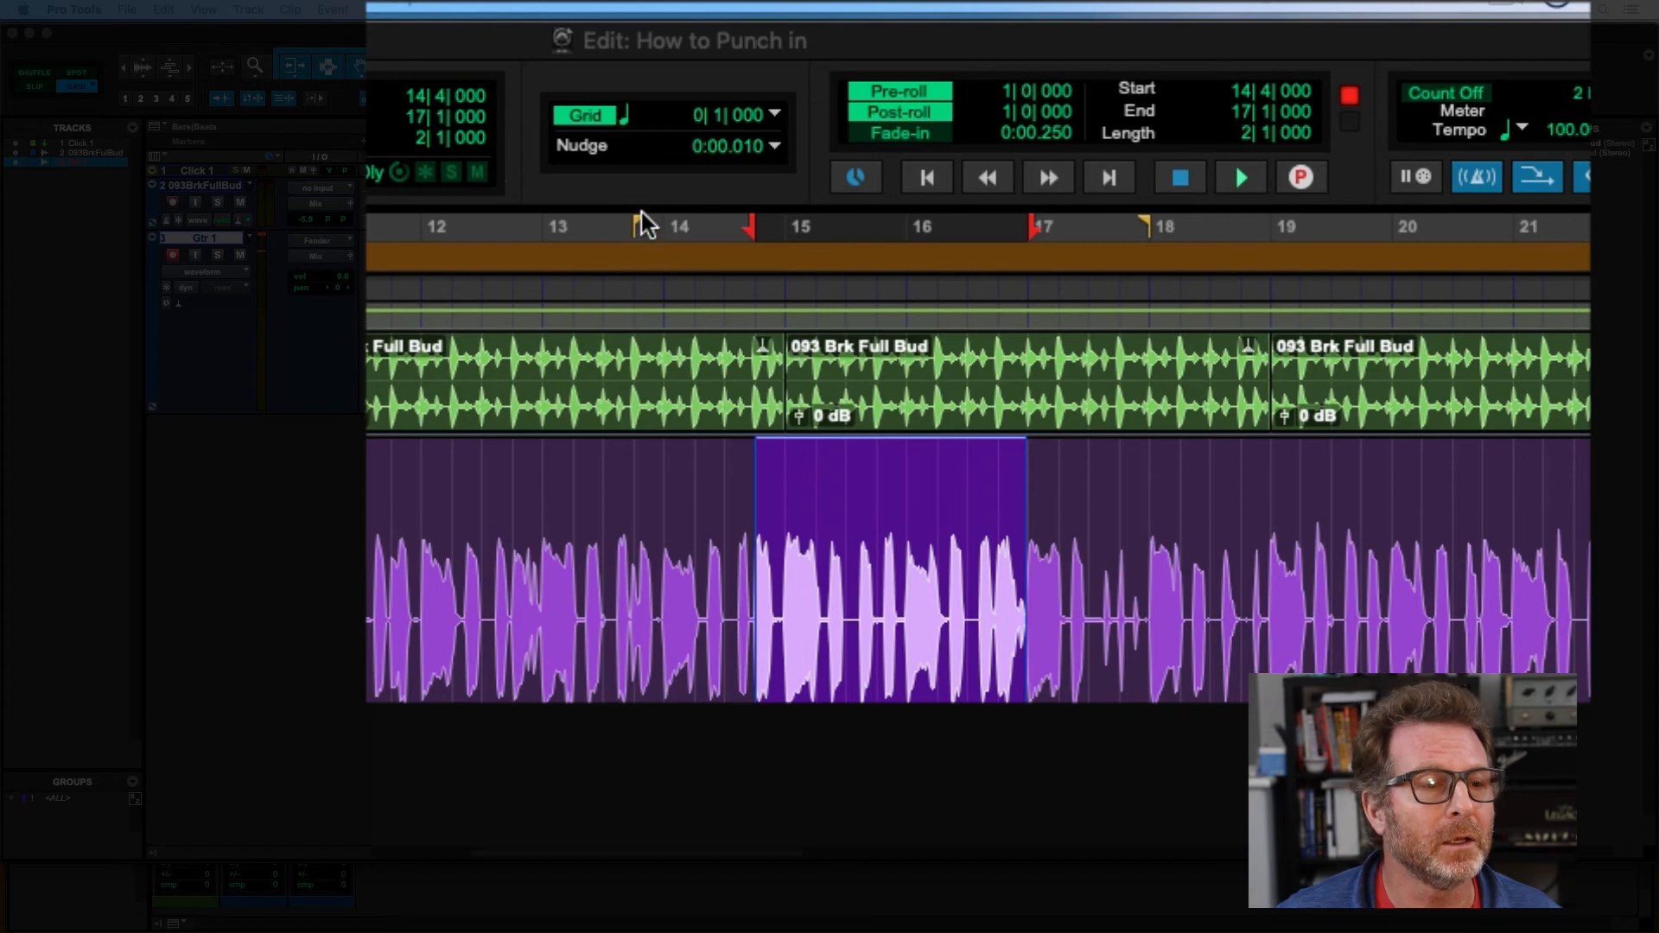
Extend pre-roll to three bars, then reselect bars 14|4 to 17|1 on Gtr 1.
left_click(577, 226)
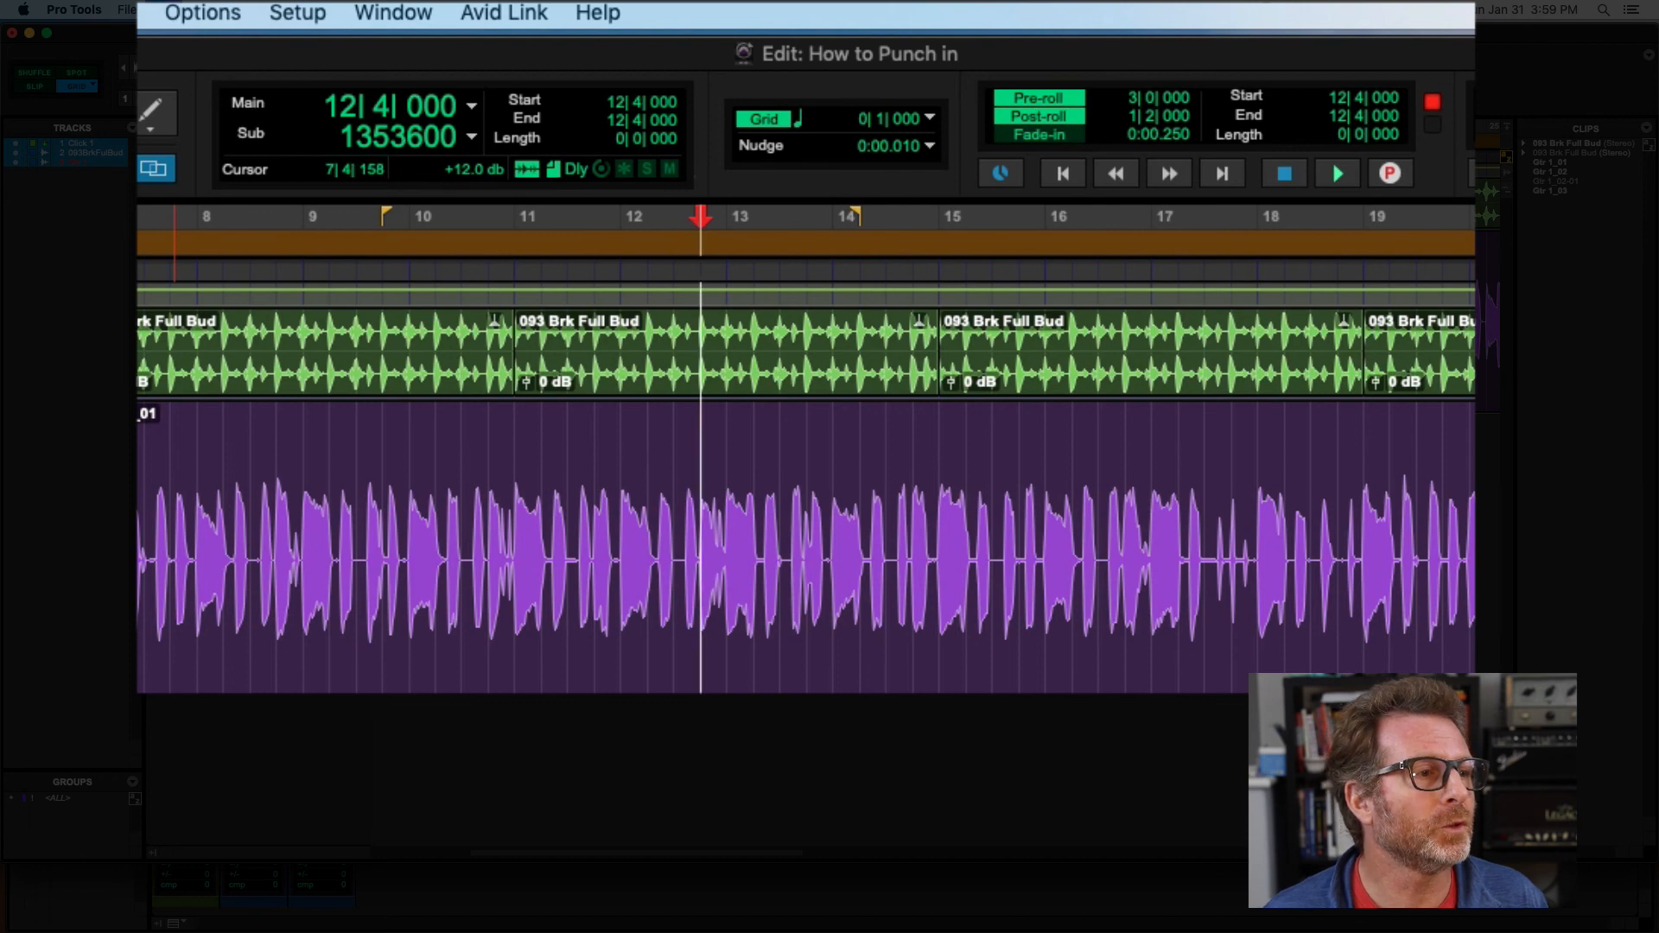
left_click_drag(913, 551, 1142, 550)
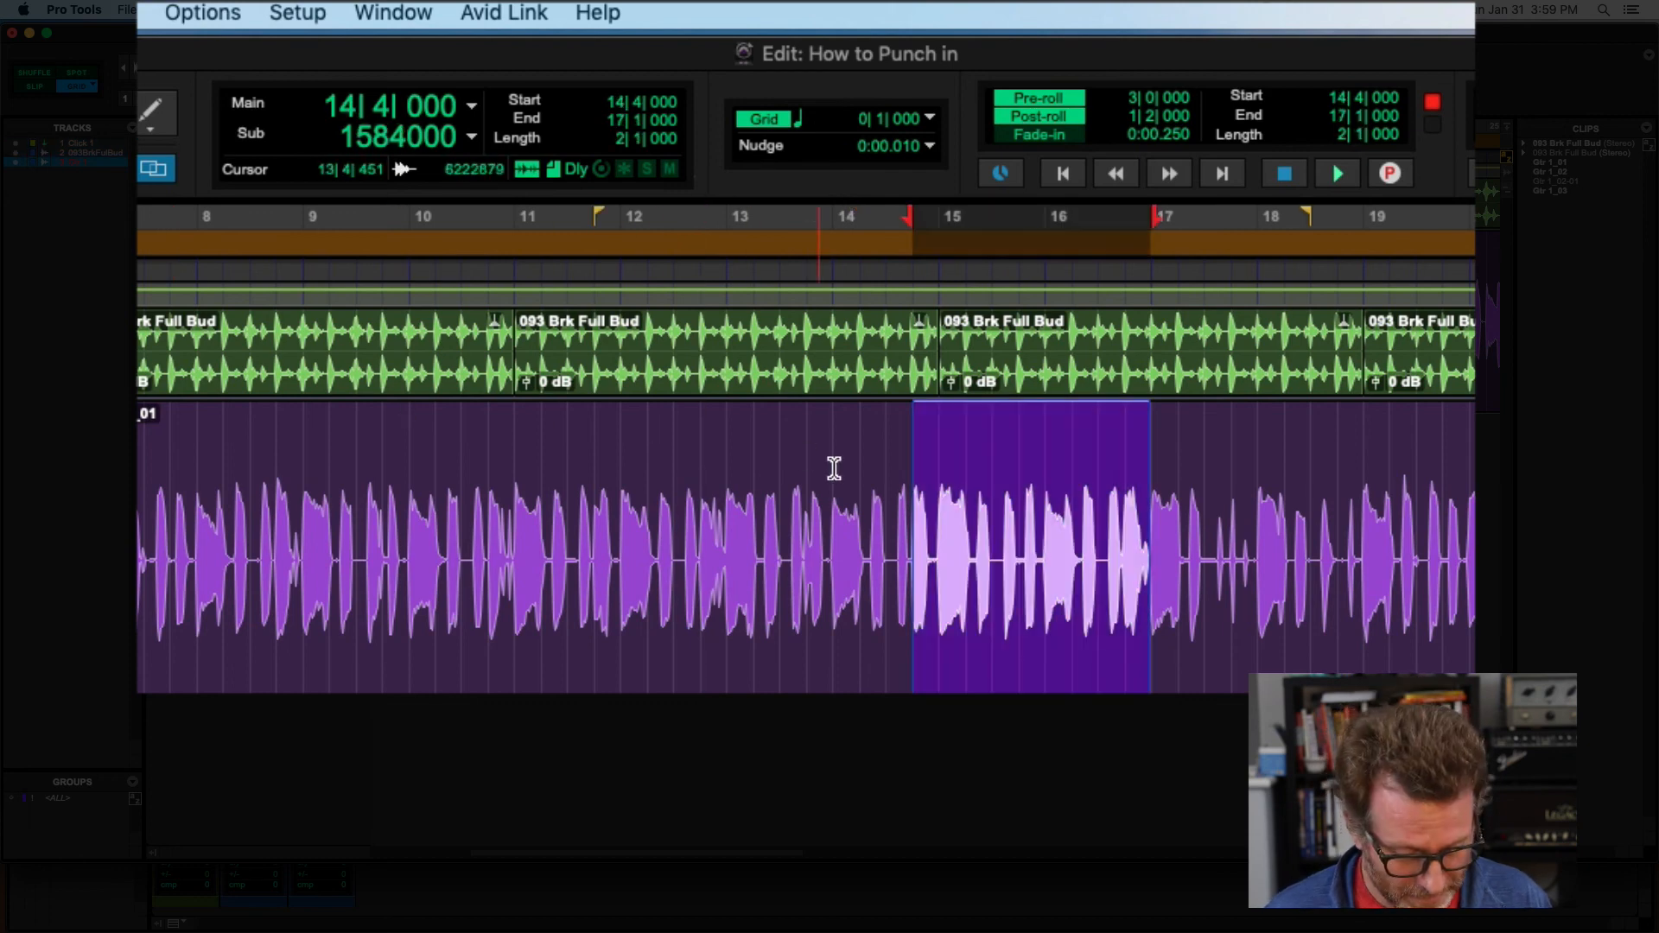